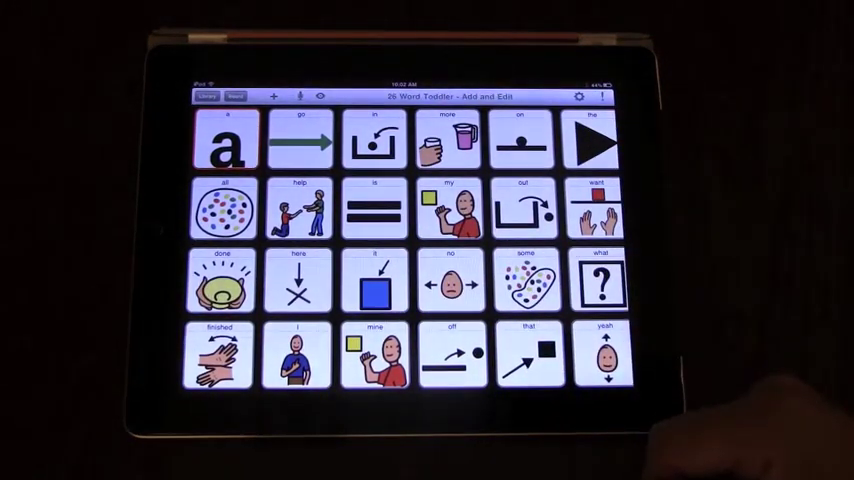
Step: Switch the board from 24 Word Toddler to the Kaplan 13 library via the library list
click(208, 96)
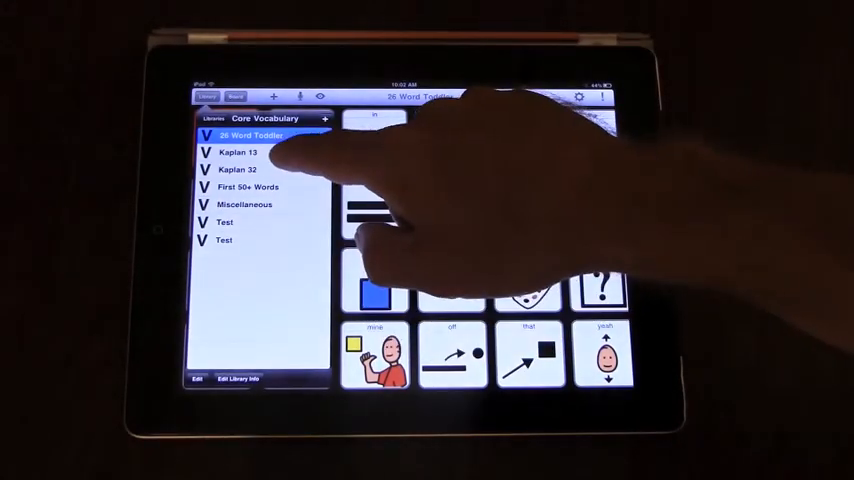
click(236, 152)
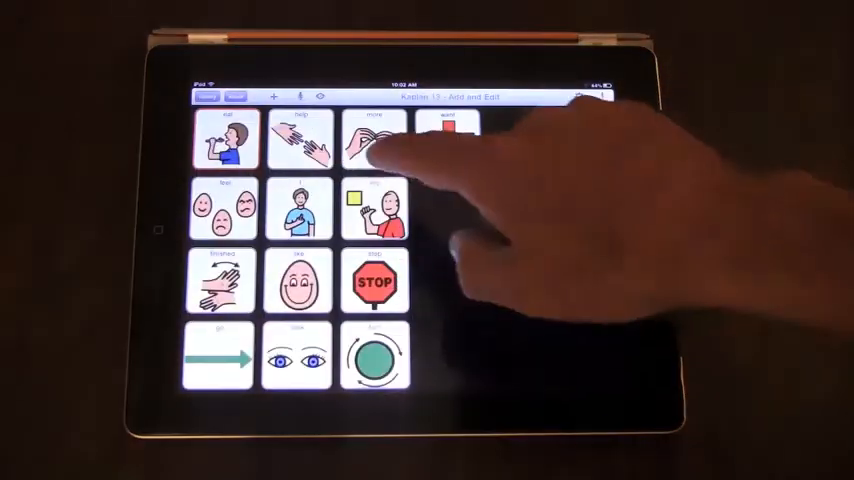
Step: Open the new empty 24-space board and start picking picture buttons for it
click(208, 96)
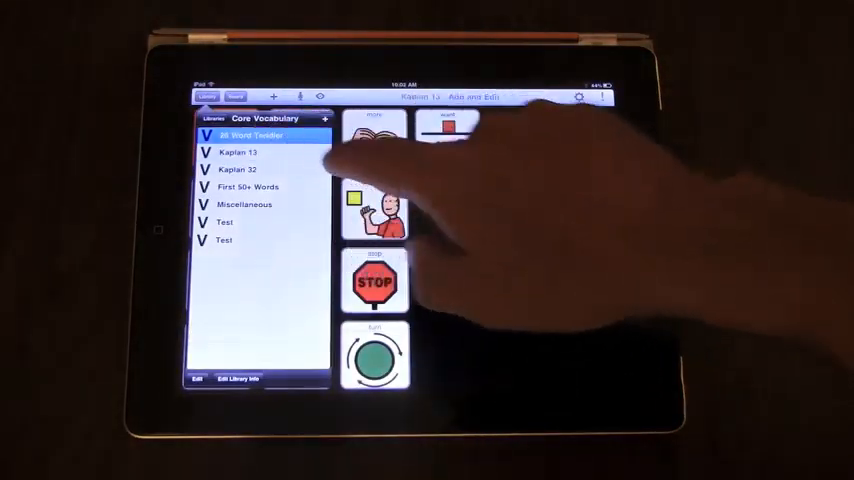
click(252, 136)
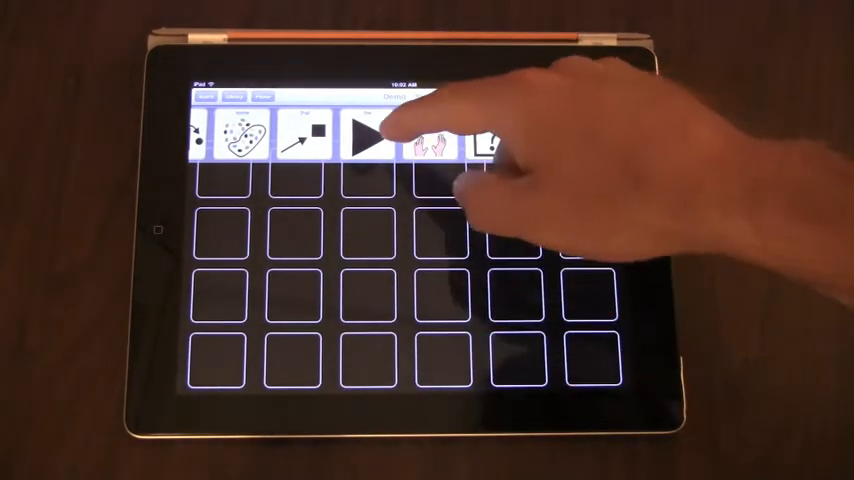
click(370, 136)
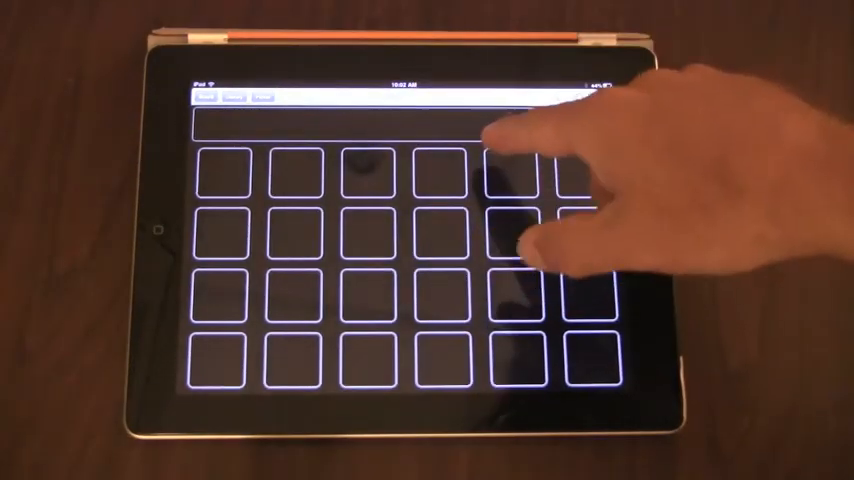